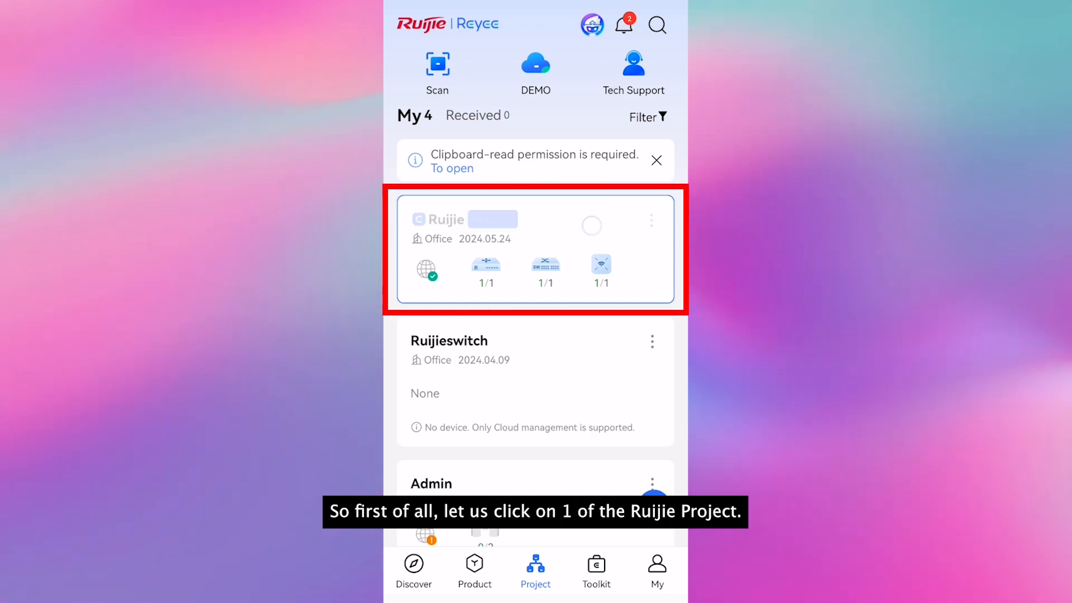
Open the Ruijie office project from the project list.
left_click(535, 249)
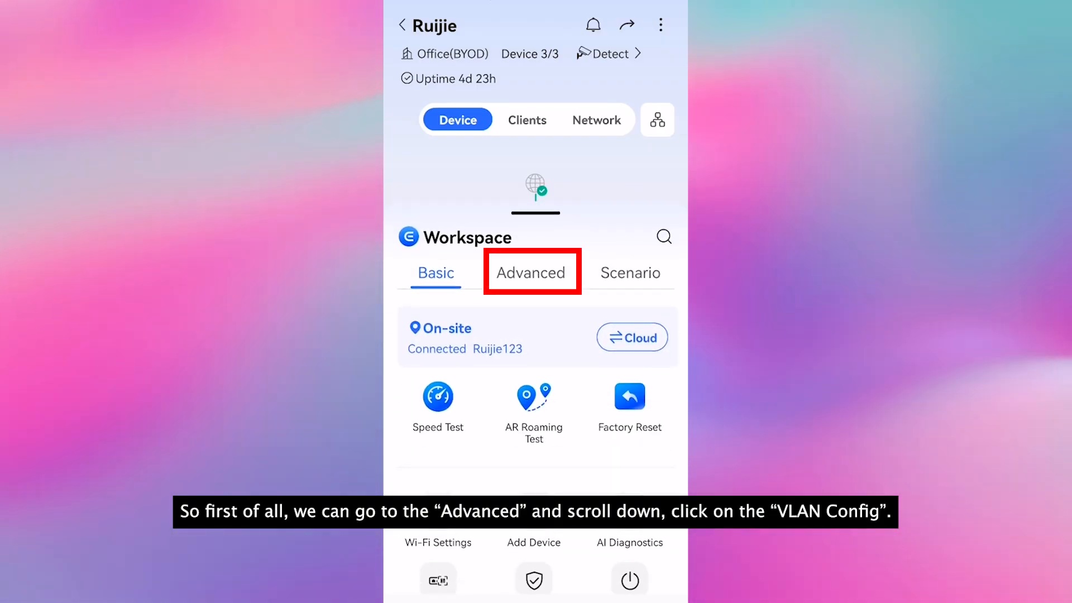
Start a new wireless network from VLAN Config network planning.
left_click(531, 272)
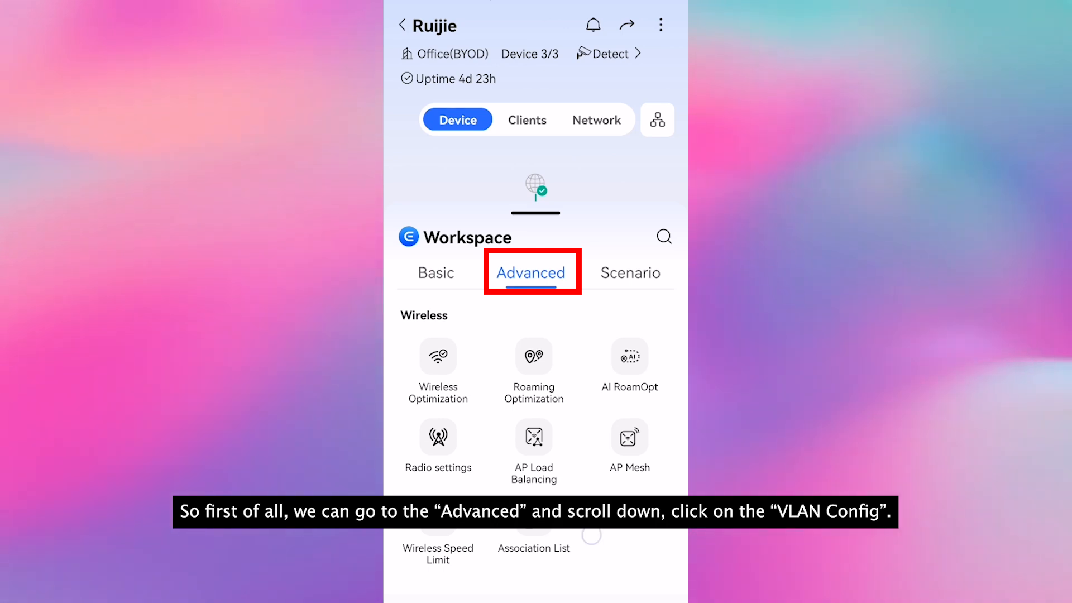
scroll("down", 3)
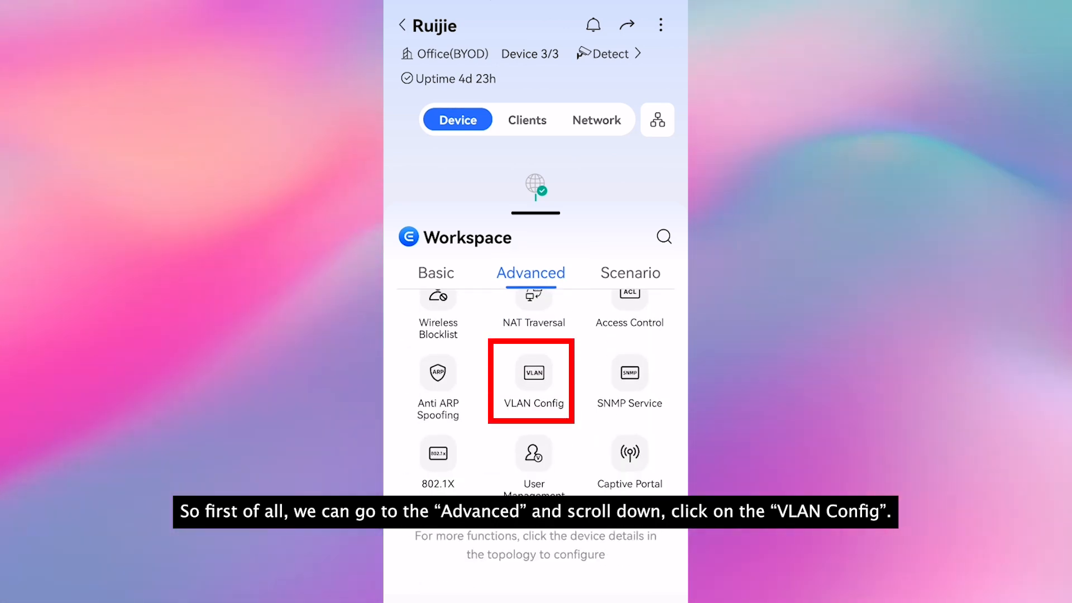
left_click(530, 381)
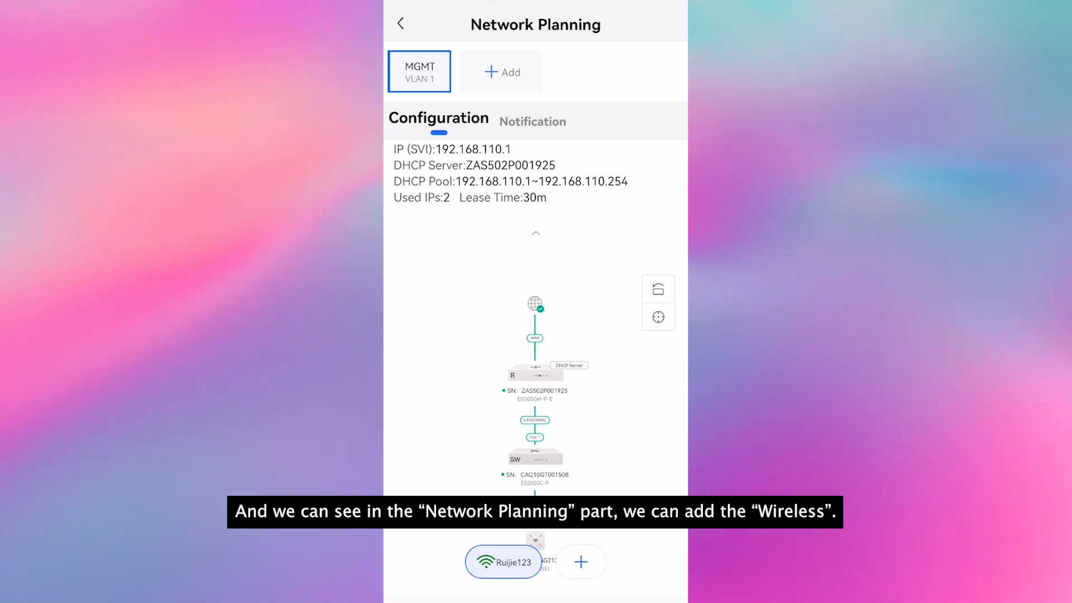
left_click(501, 72)
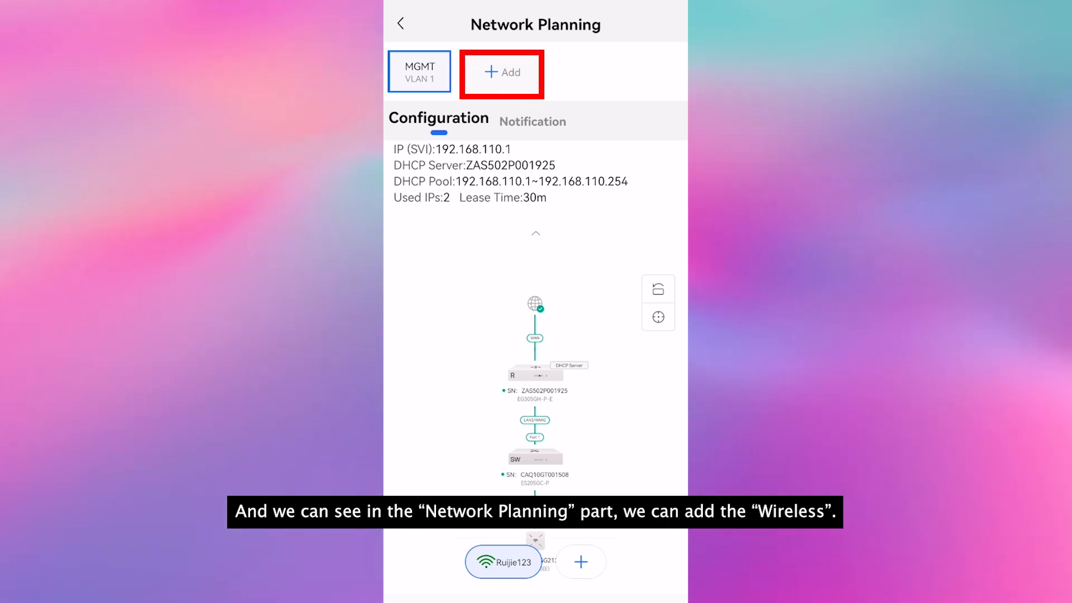
left_click(501, 73)
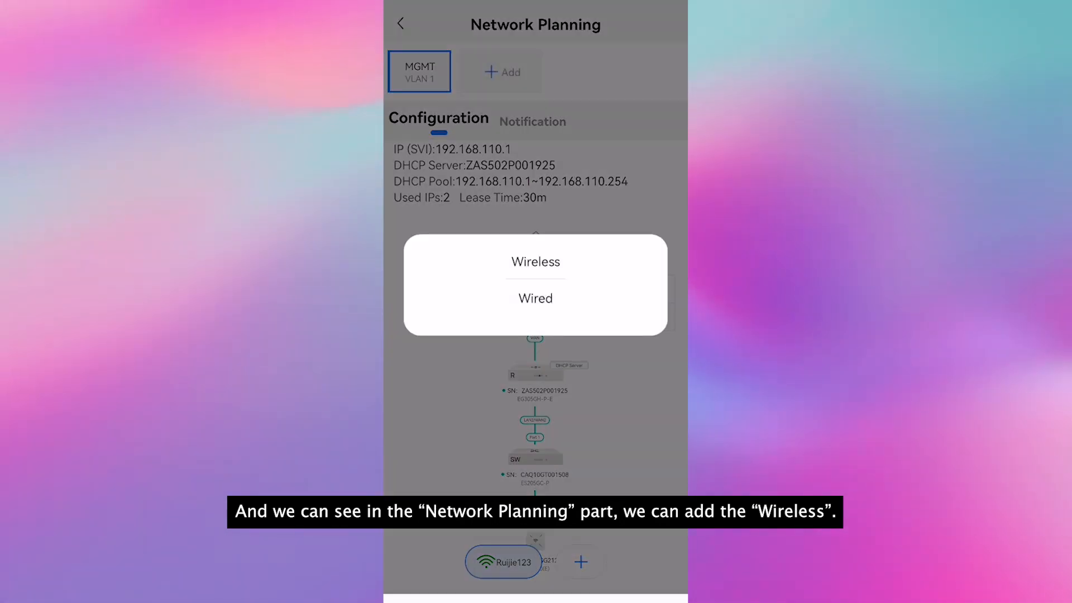
left_click(535, 262)
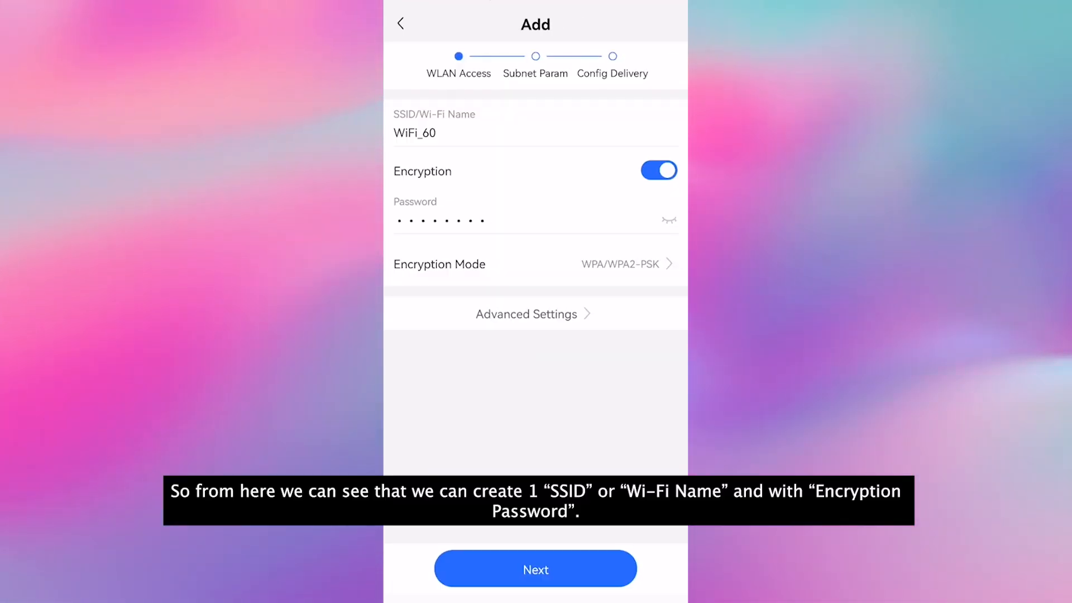
left_click(535, 123)
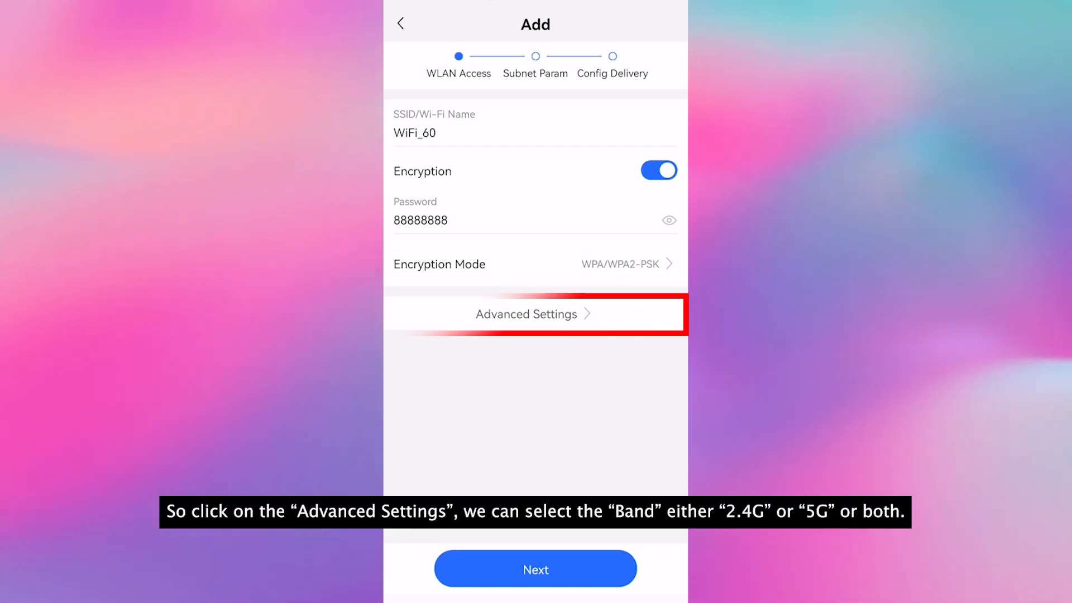
left_click(535, 313)
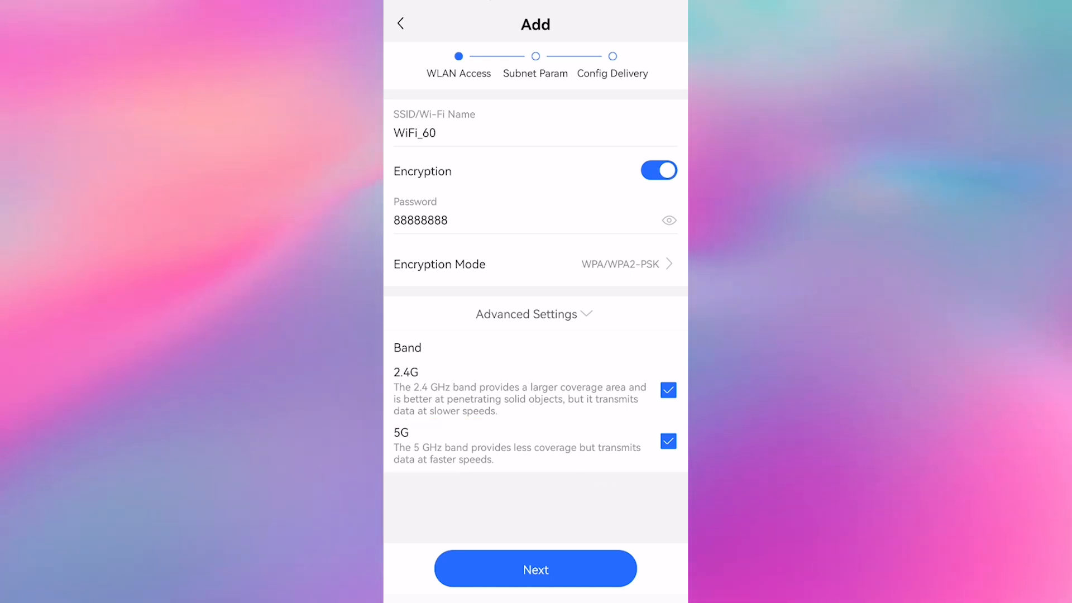
left_click(536, 568)
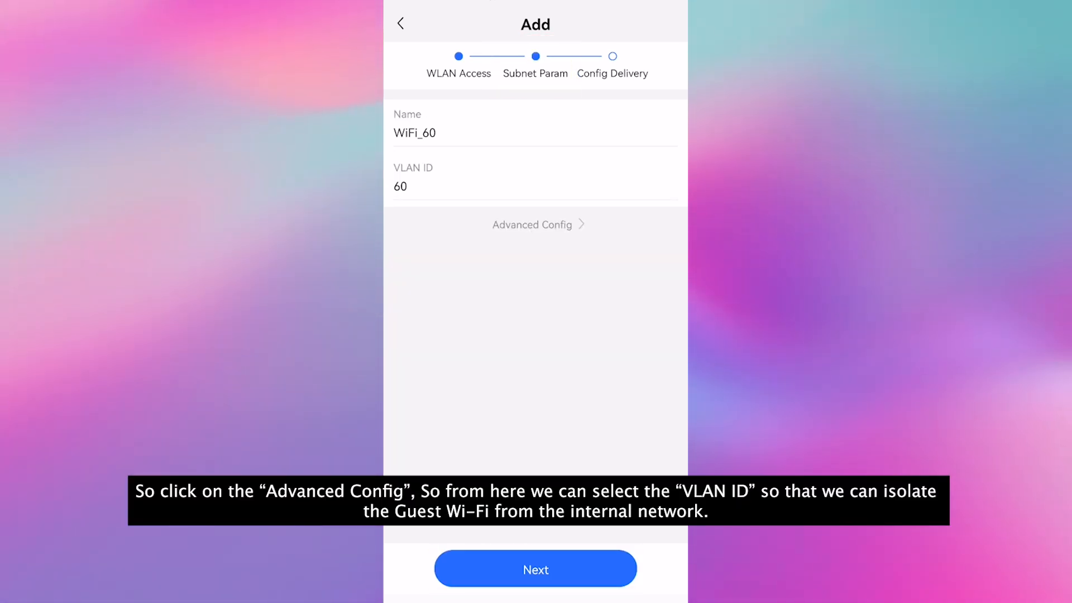
Review gateway 192.168.60.1 and DHCP pool .1–.254, then advance to delivery.
left_click(536, 225)
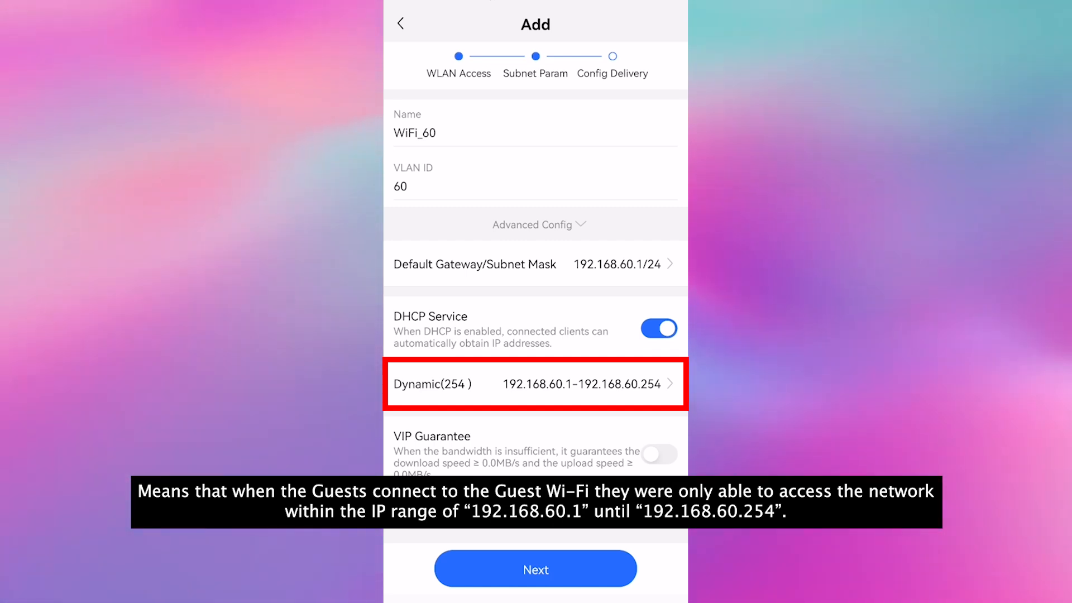
left_click(535, 568)
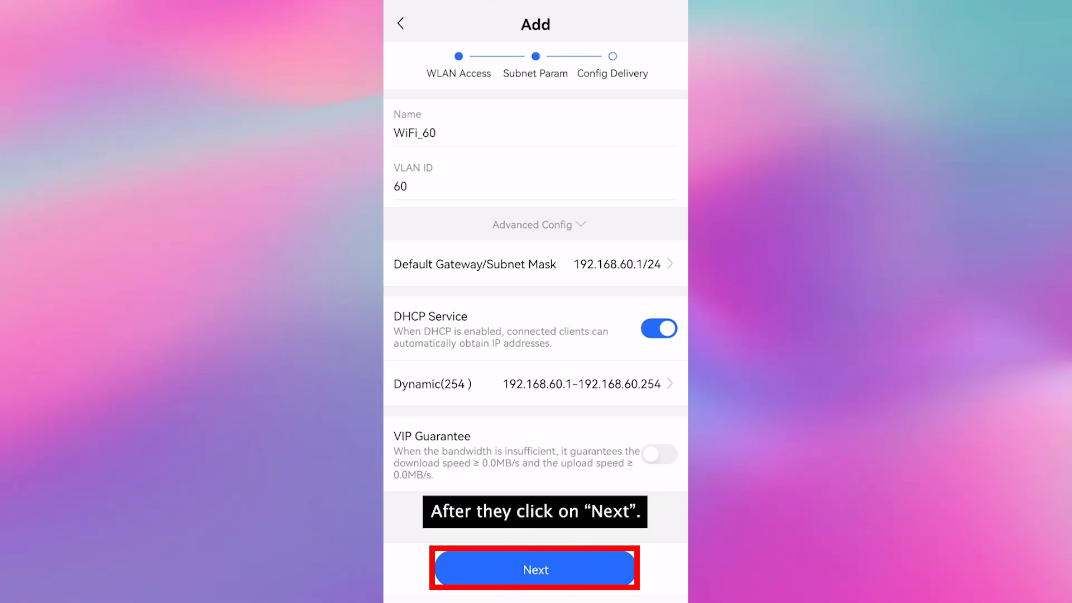
left_click(535, 568)
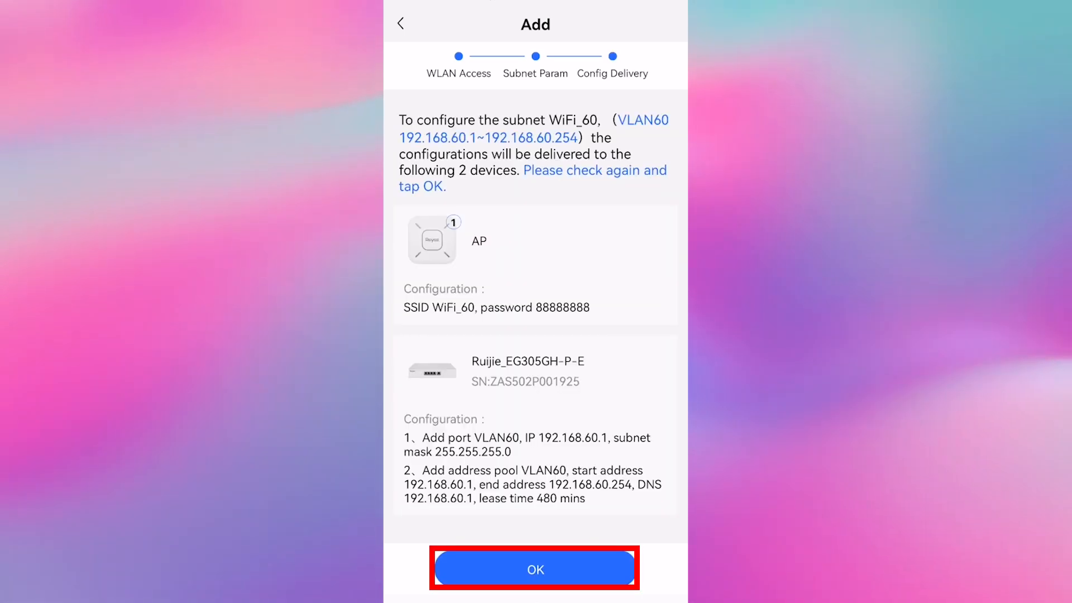
Deliver the WiFi_60 configuration to the AP and gateway.
left_click(535, 568)
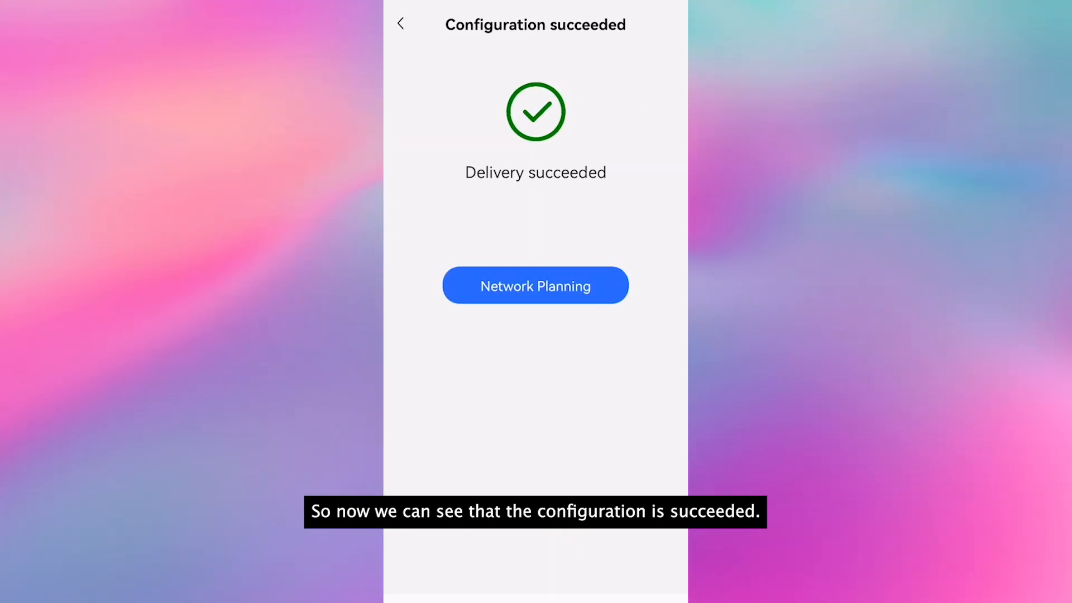
left_click(535, 286)
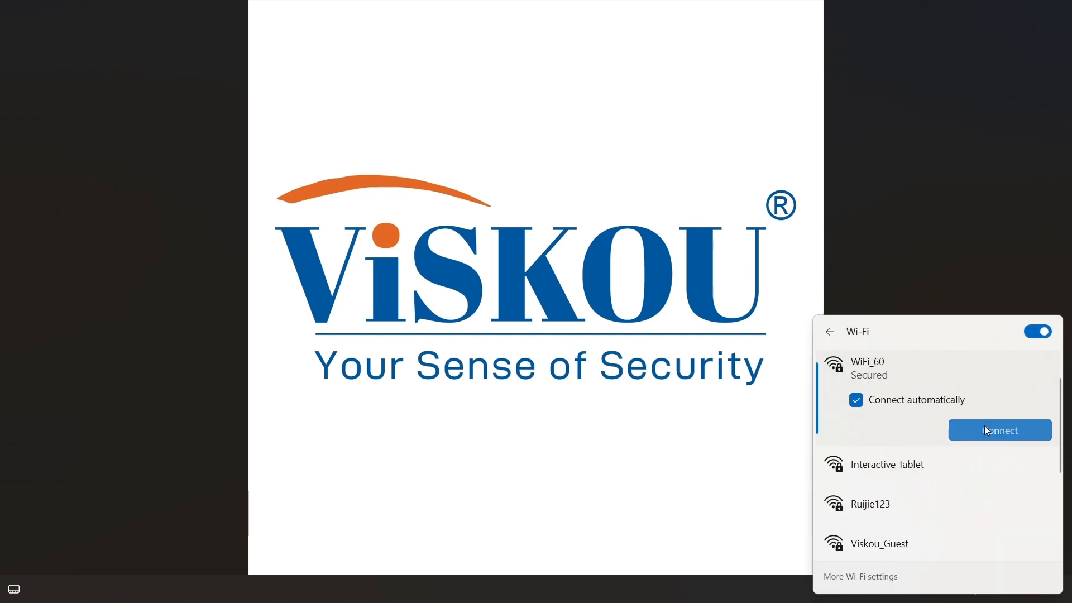
Connect the laptop to the WiFi_60 network.
left_click(998, 430)
type("cmd")
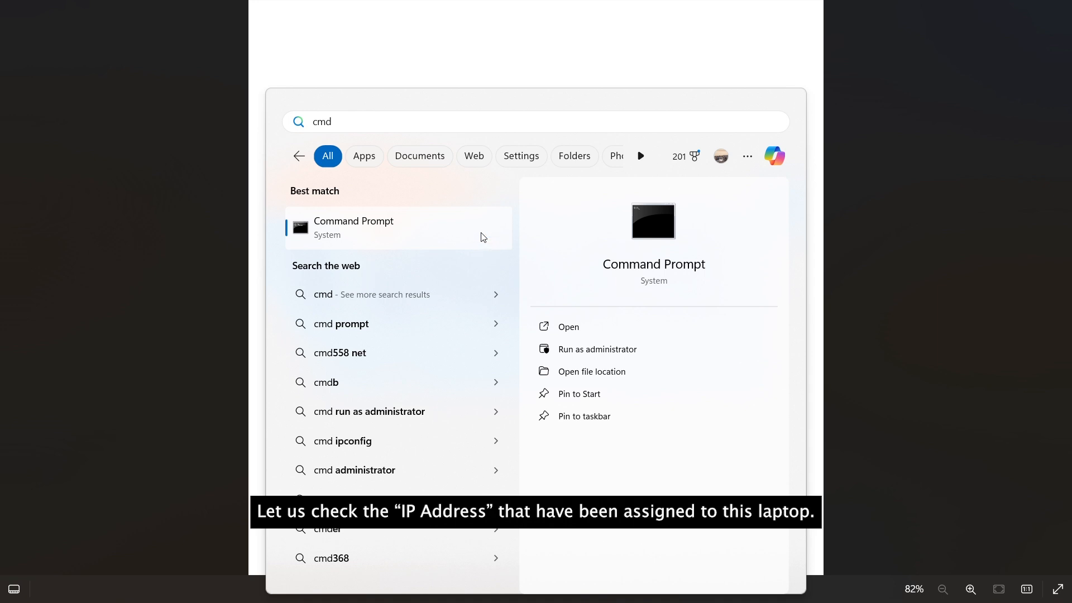
Launch Command Prompt to check the laptop's 192.168.60.x address.
left_click(353, 227)
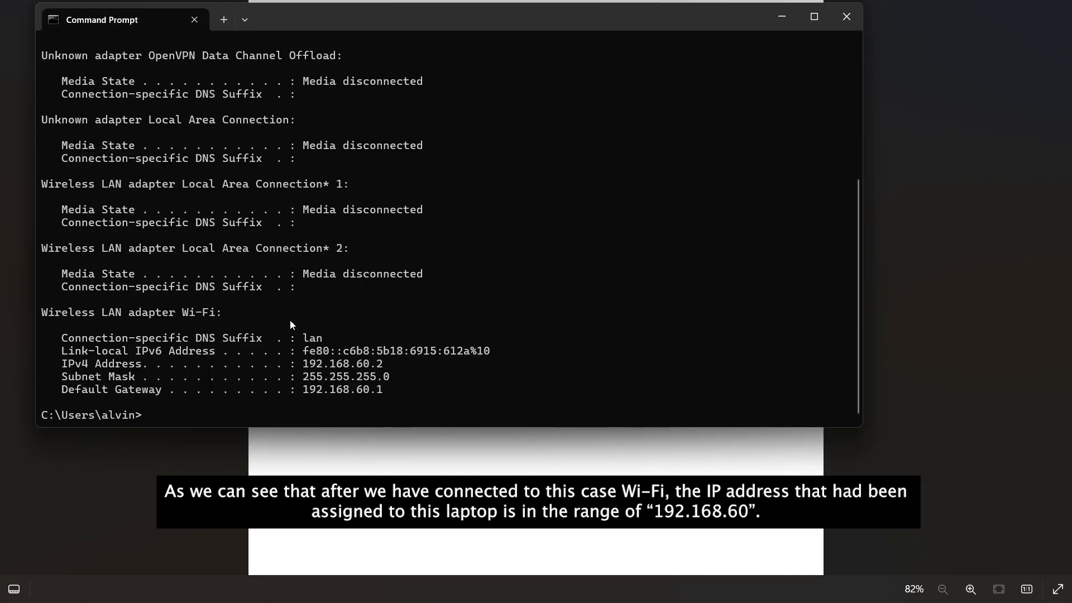
mouse_move(448, 310)
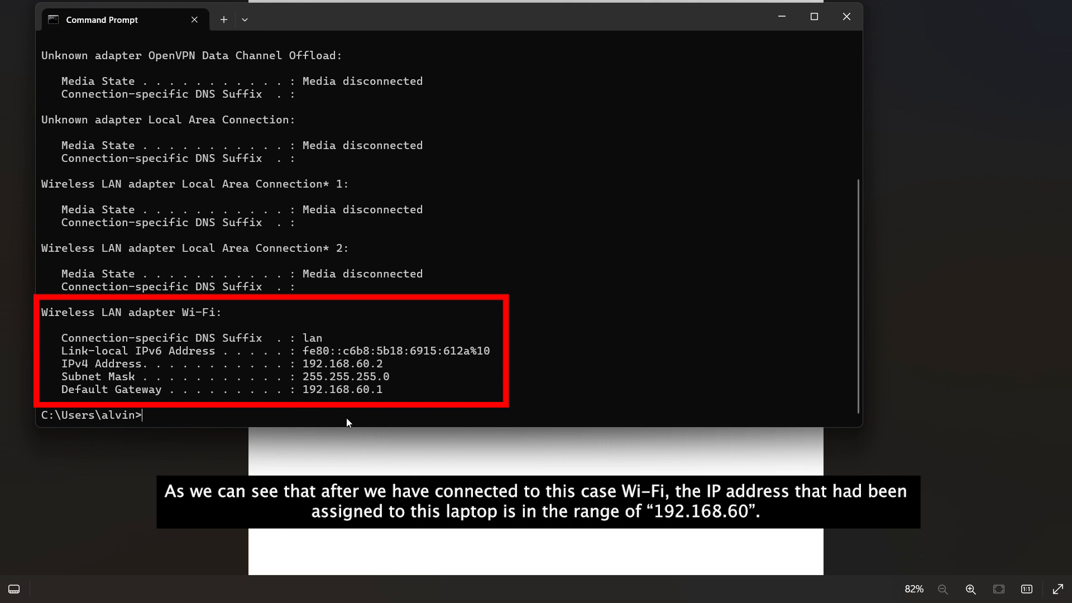
mouse_move(399, 420)
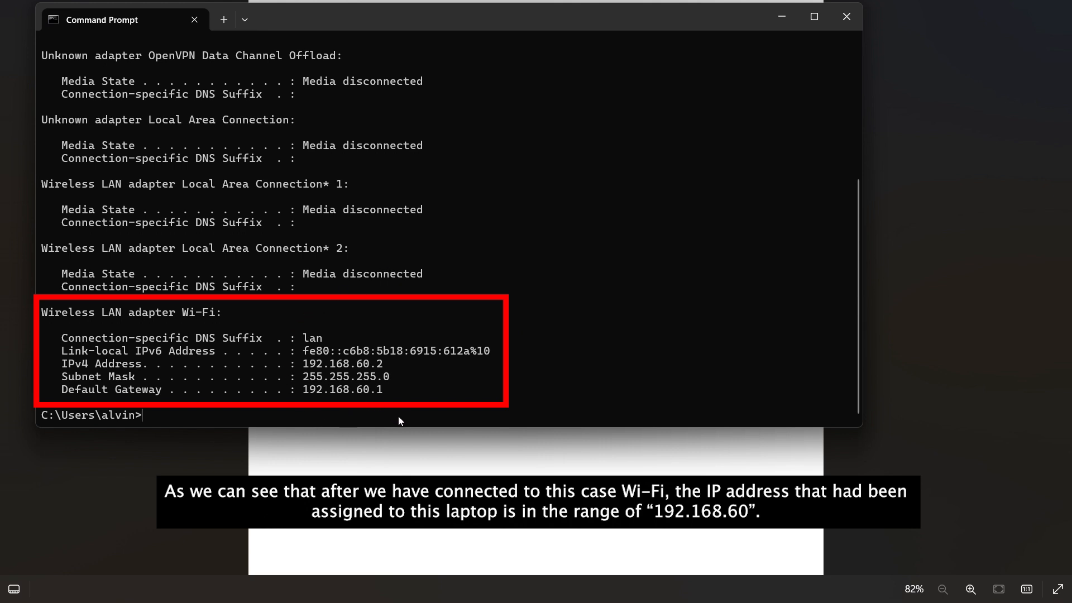